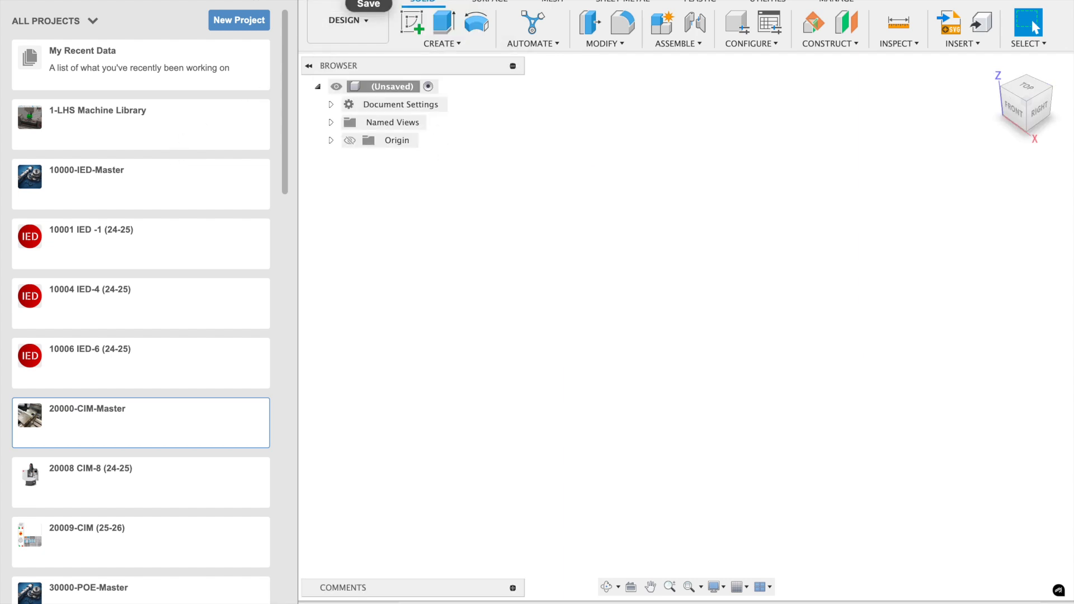
# Save the new design as Demo and open the 1-LHS Machine Library project folders
pyautogui.write('C')
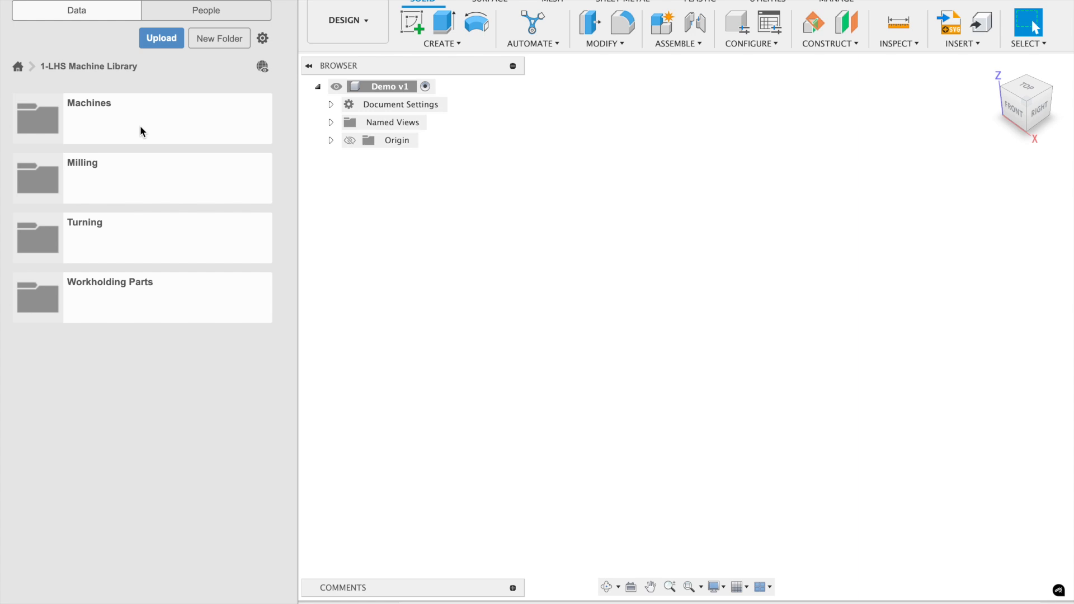
pyautogui.moveTo(125, 244)
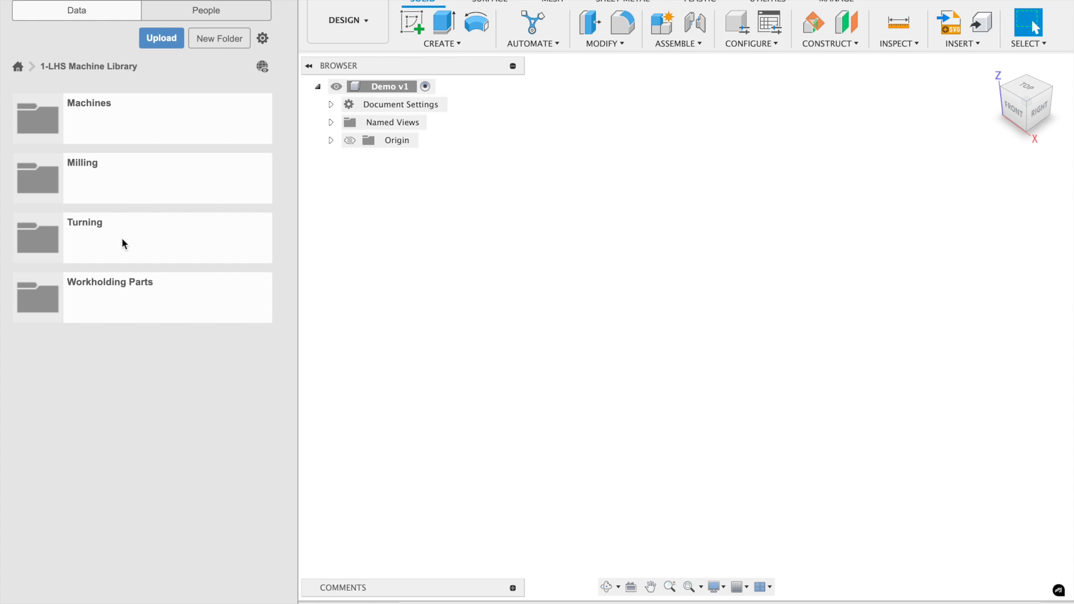
# Insert the TL-1 Chuck from the Turning folder into Demo at its initial position
pyautogui.doubleClick(85, 222)
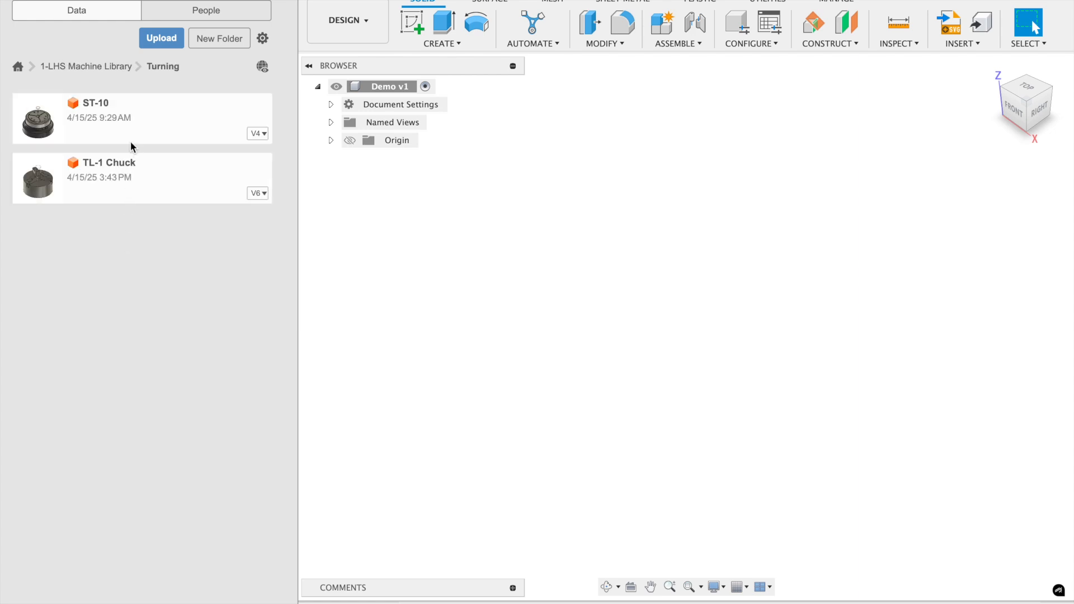
pyautogui.moveTo(134, 124)
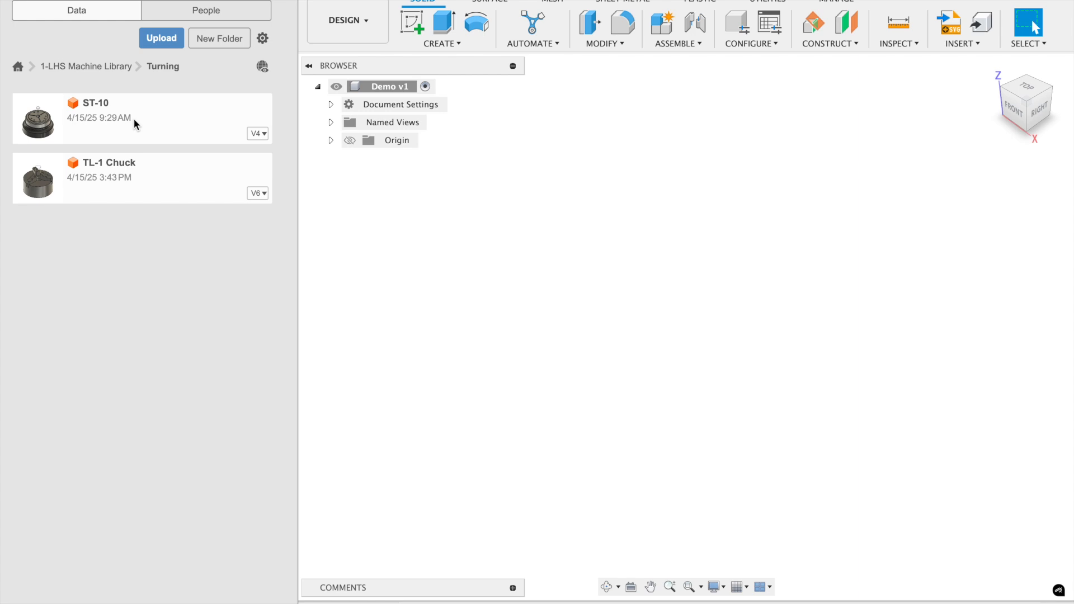
pyautogui.rightClick(121, 168)
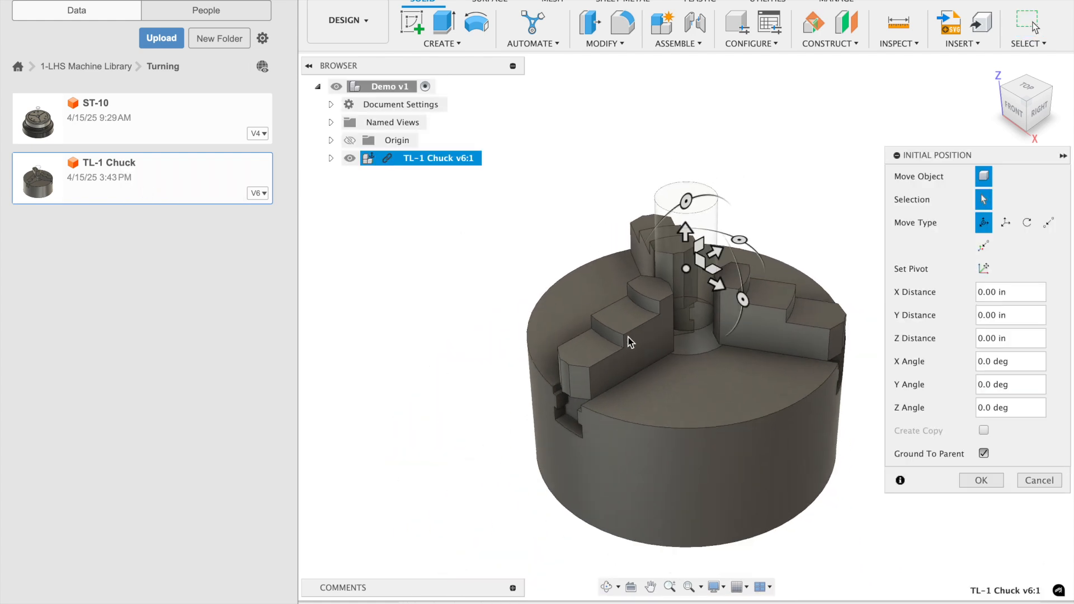
pyautogui.click(981, 480)
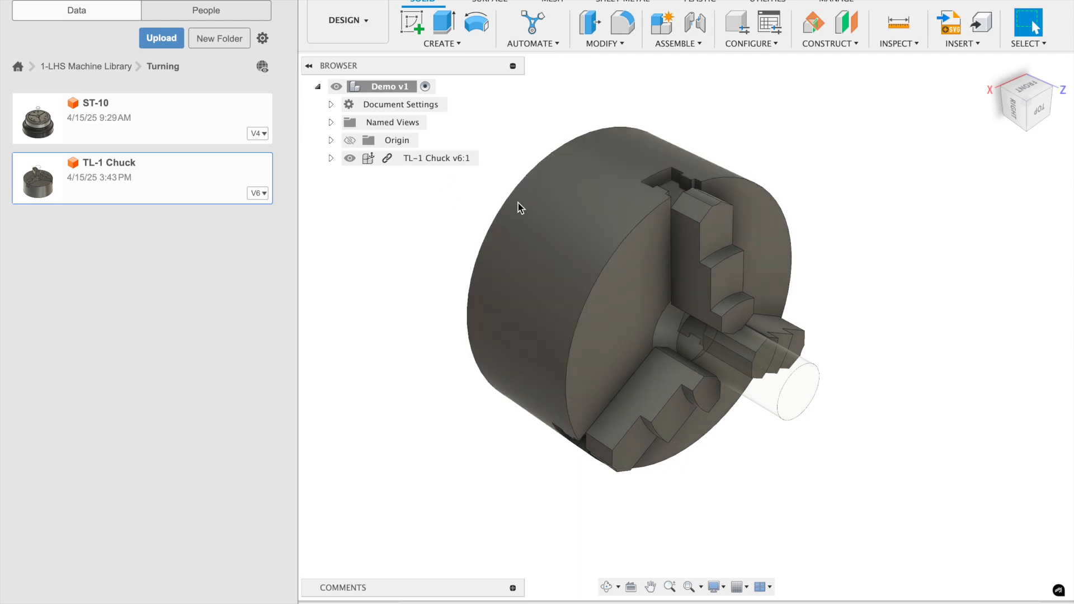
pyautogui.moveTo(436, 158)
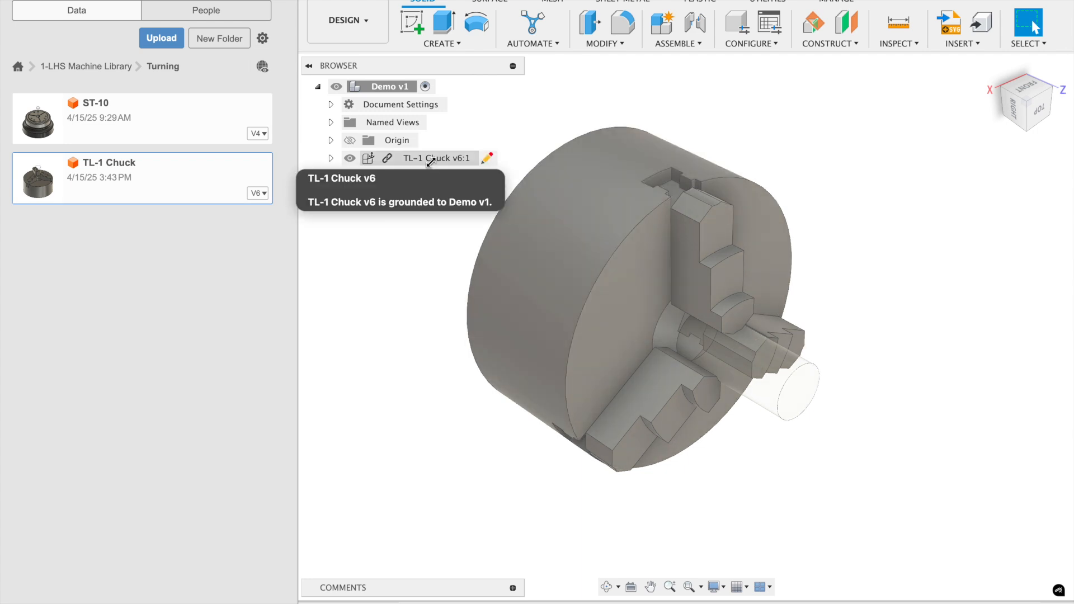
# Break the inserted TL-1 Chuck's link to its library file
pyautogui.rightClick(436, 158)
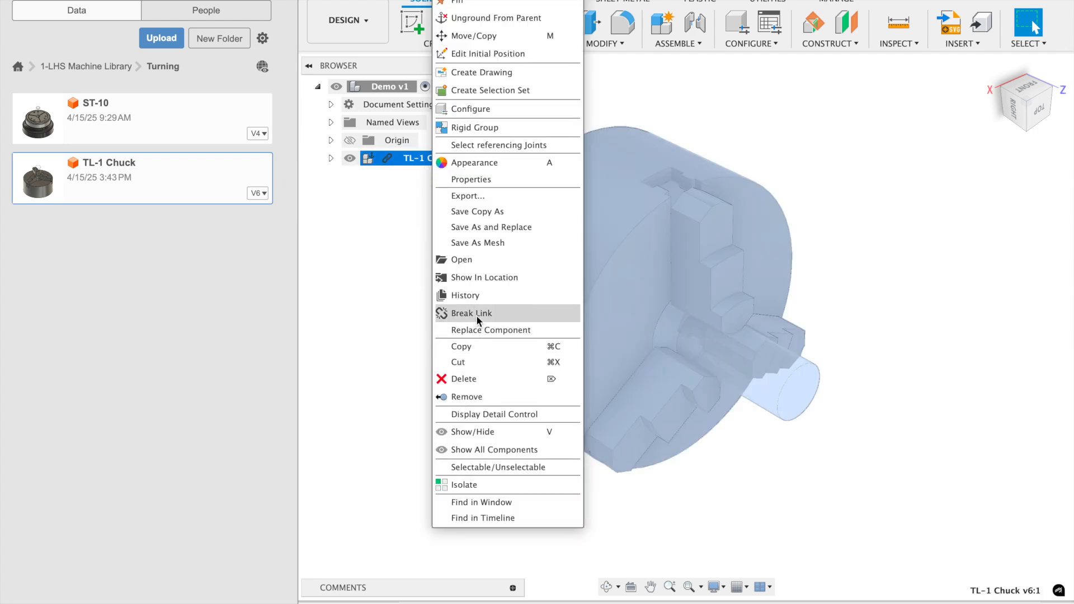
pyautogui.click(471, 313)
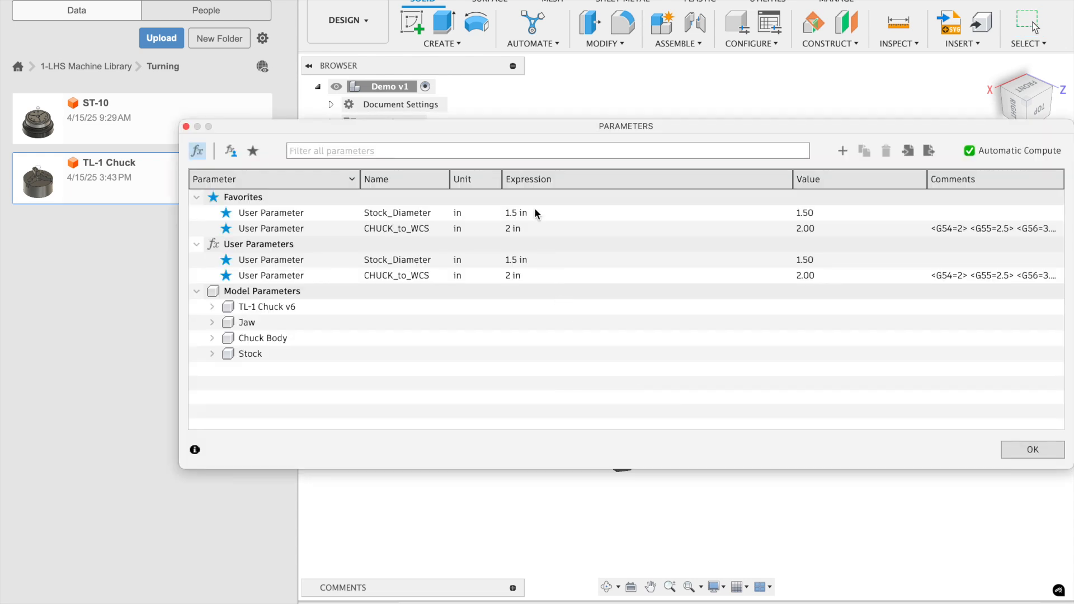
# Change the CHUCK_to_WCS parameter from 2 in to 3 in
pyautogui.doubleClick(515, 213)
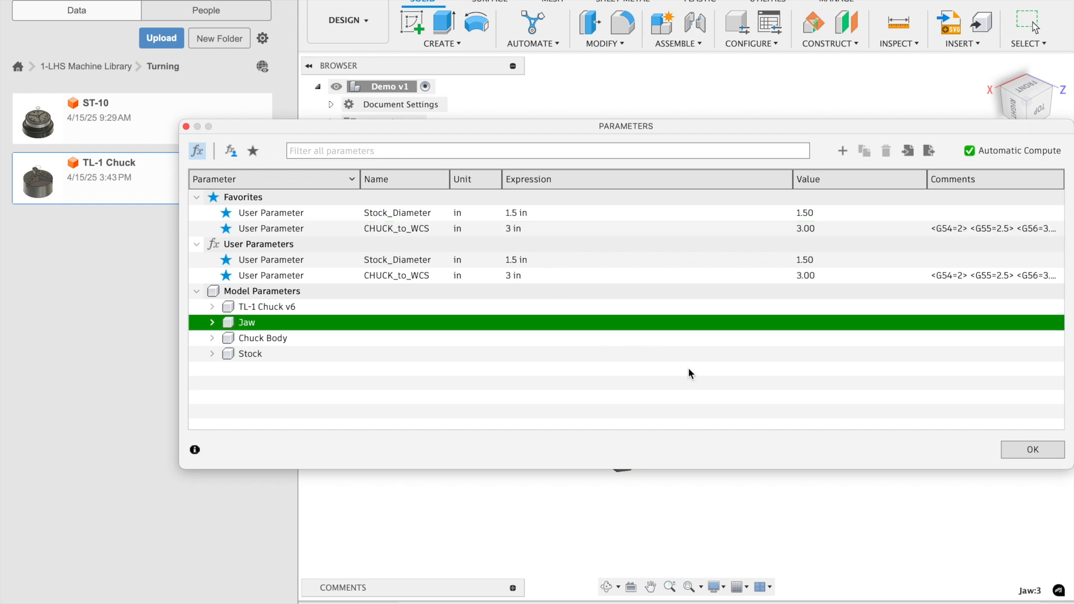
pyautogui.click(1031, 449)
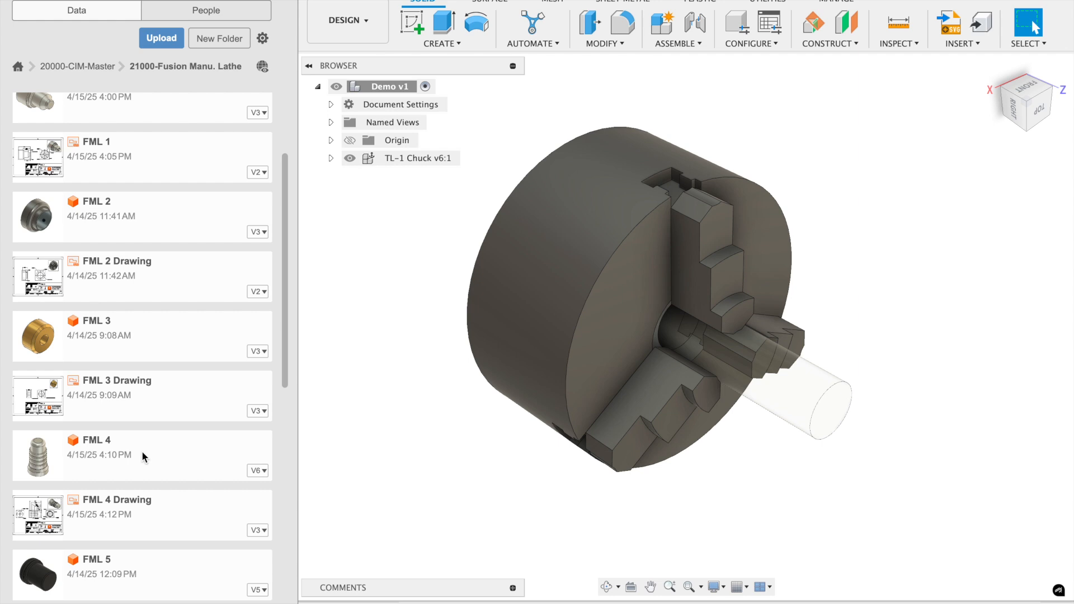
# Insert the FML 4 part from Fusion Manu. Lathe into Demo at its initial position
pyautogui.rightClick(95, 452)
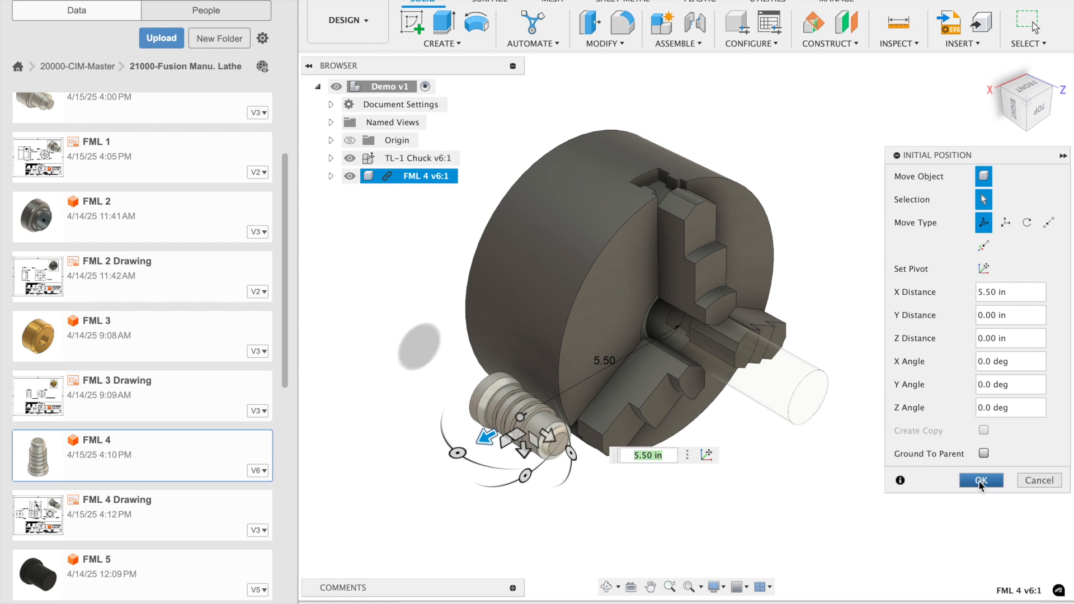
pyautogui.click(981, 481)
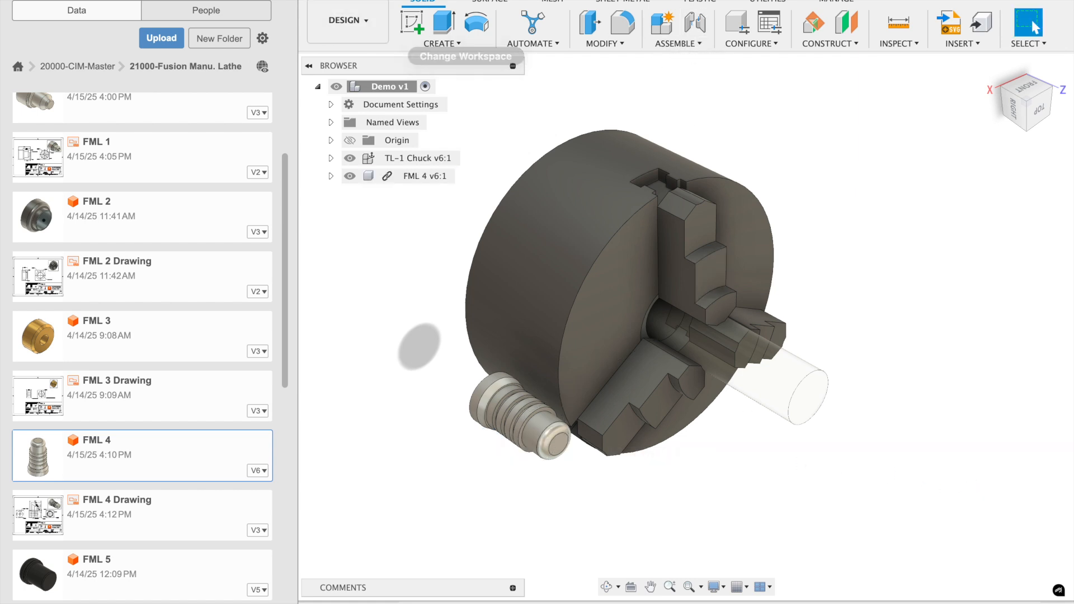
# Close the Data Panel and start the Joint command from the Assemble menu
pyautogui.click(308, 66)
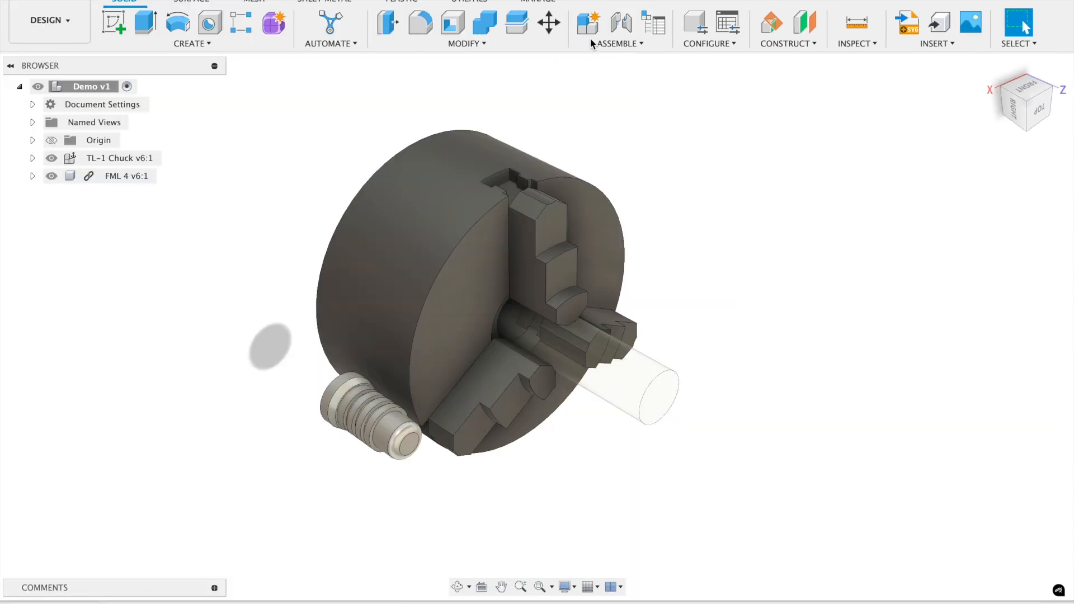
pyautogui.click(618, 43)
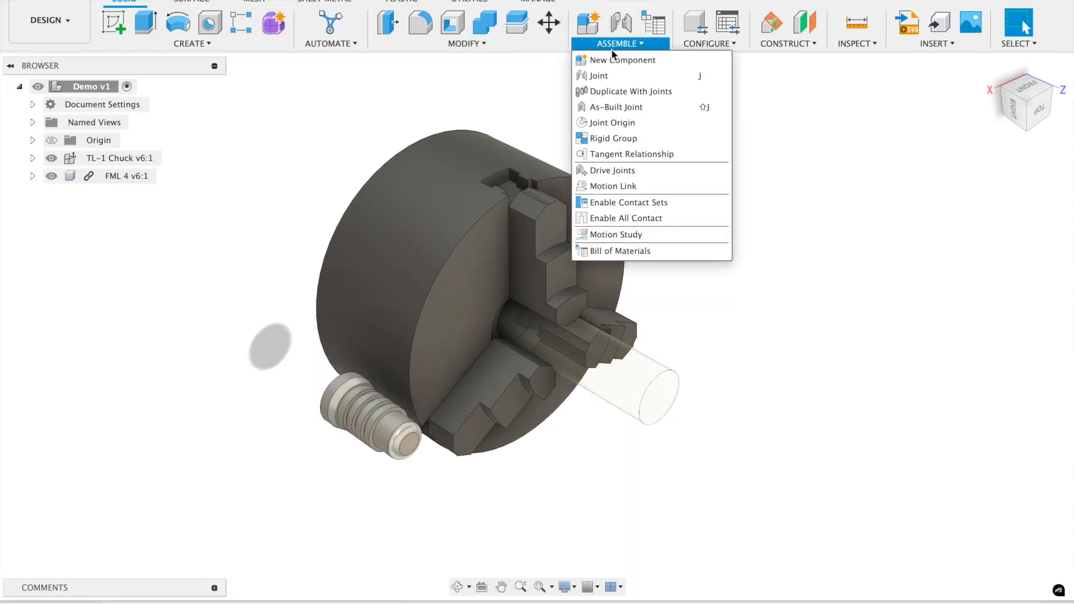
pyautogui.moveTo(598, 76)
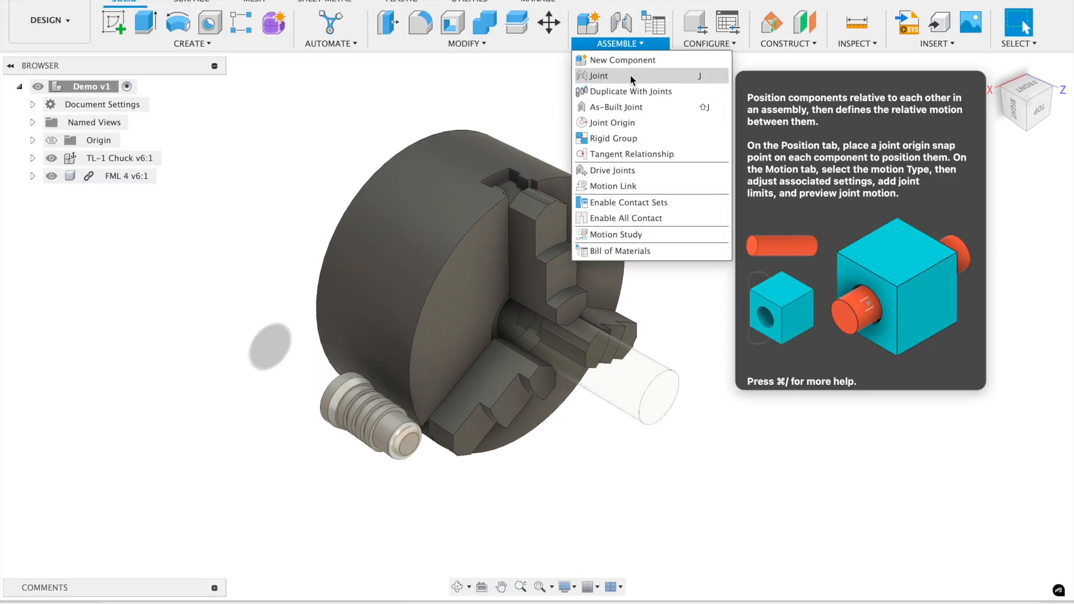
pyautogui.click(597, 75)
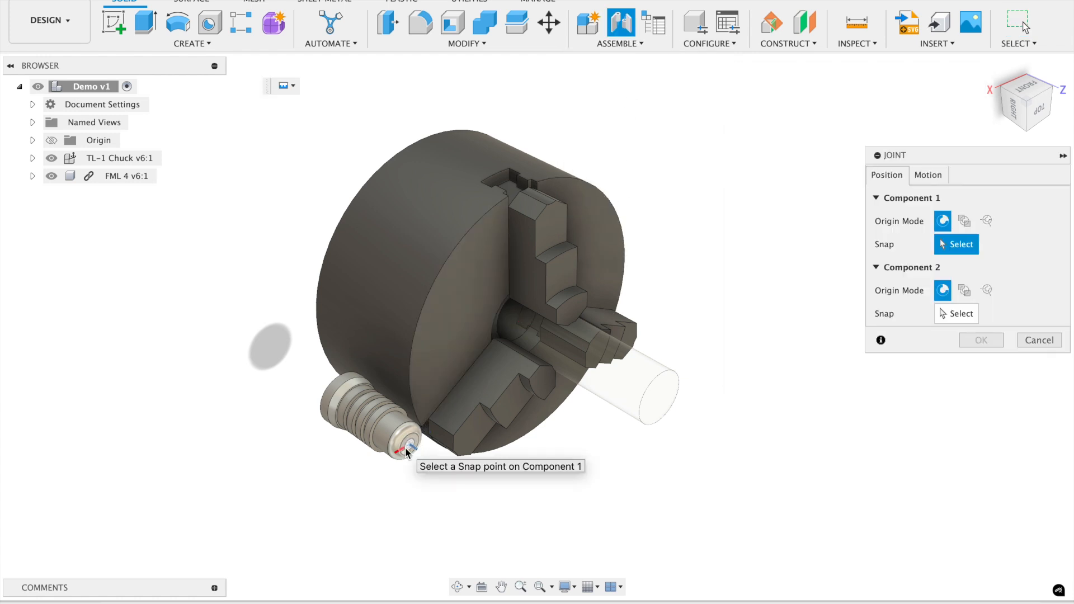
# Joint FML 4's end face to the stock's end face with a -0.02 in Z offset
pyautogui.click(403, 449)
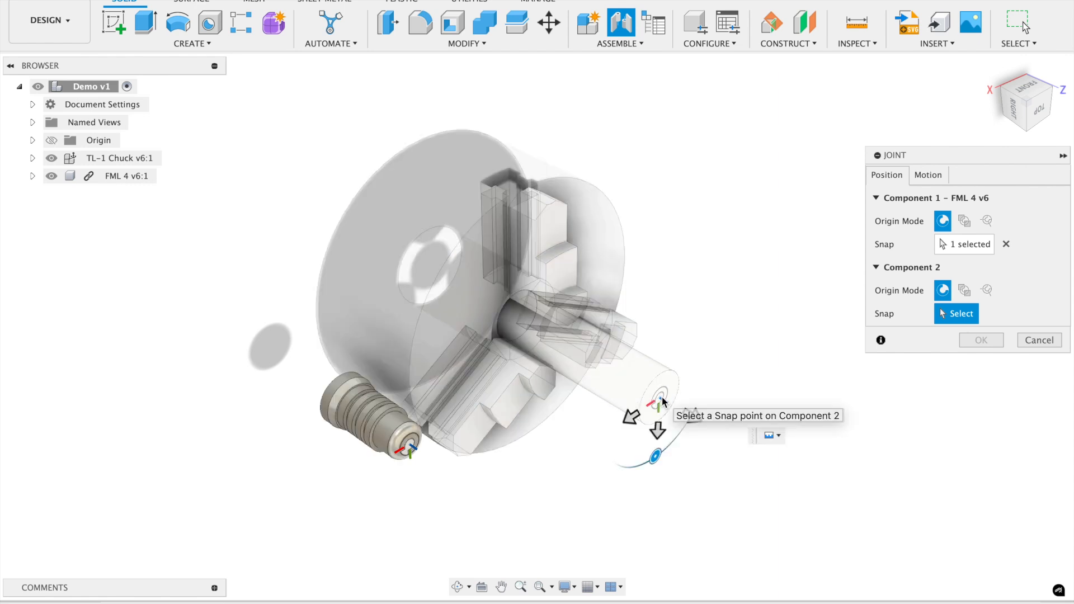
pyautogui.click(656, 458)
pyautogui.write('-.02')
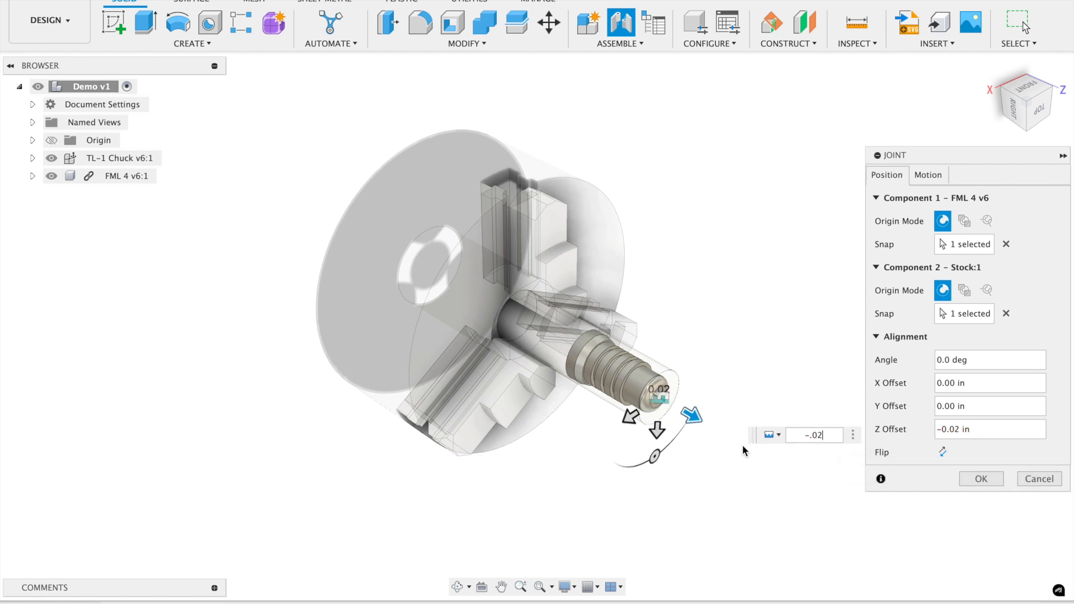
pyautogui.click(981, 479)
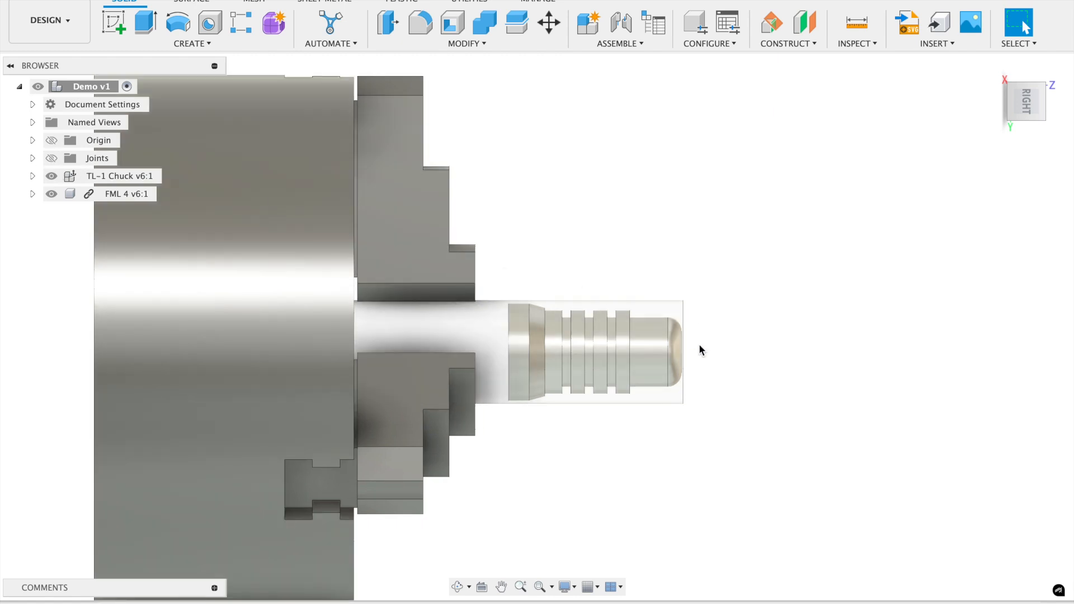
pyautogui.moveTo(685, 355)
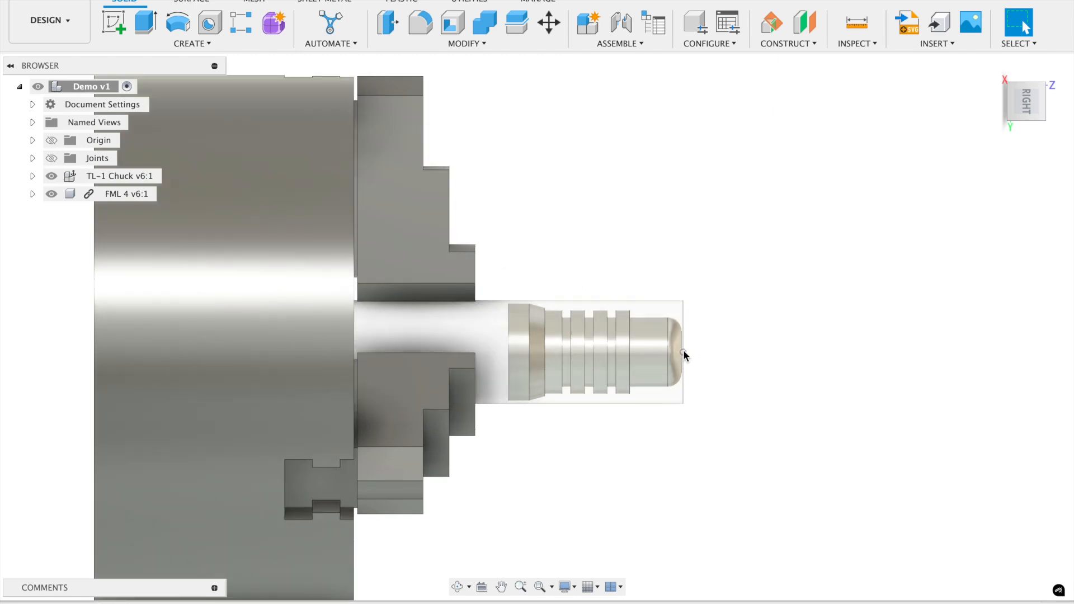